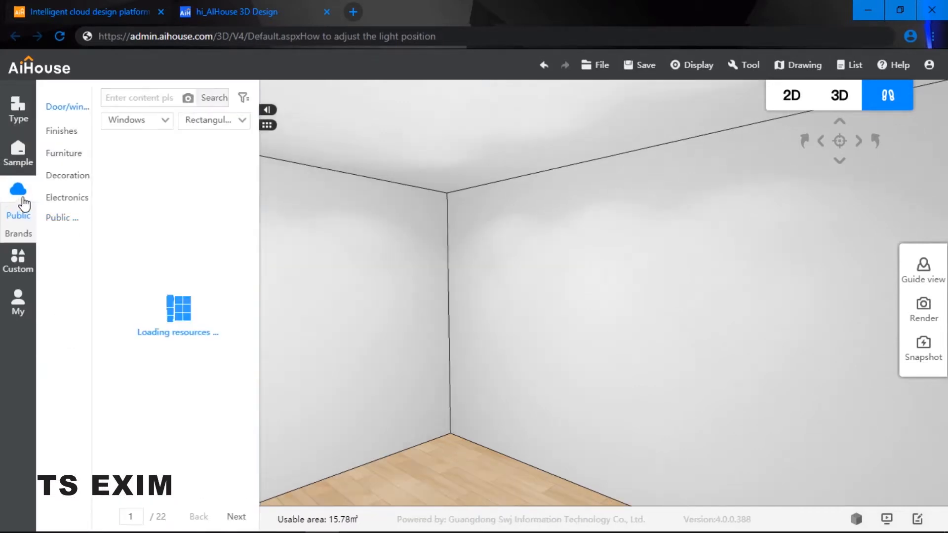
Step: Filter the public Decoration catalogue to Lighting > Ceiling light
click(67, 175)
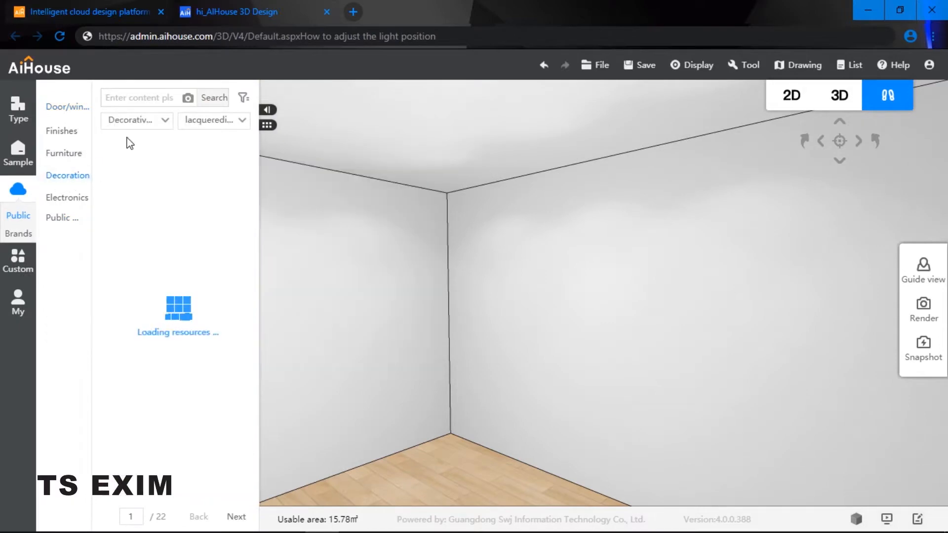
click(212, 121)
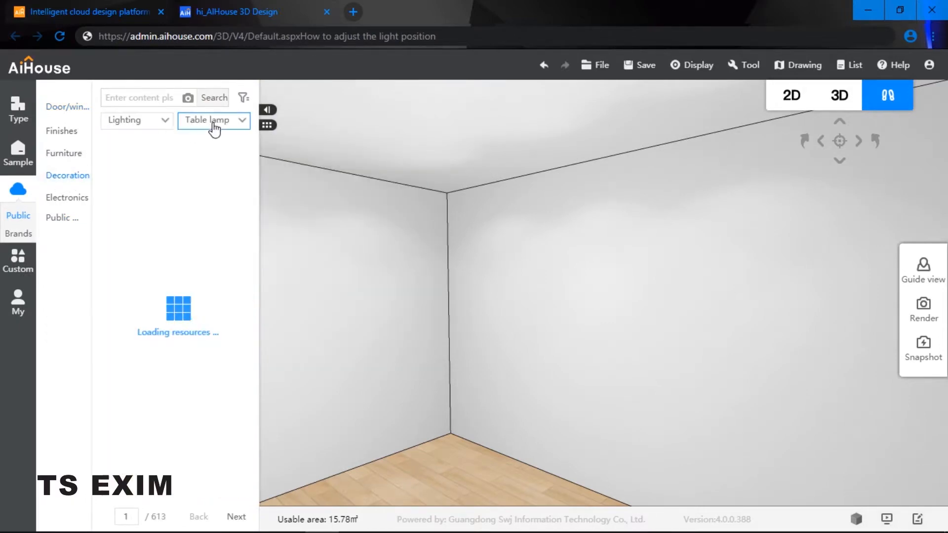
click(212, 119)
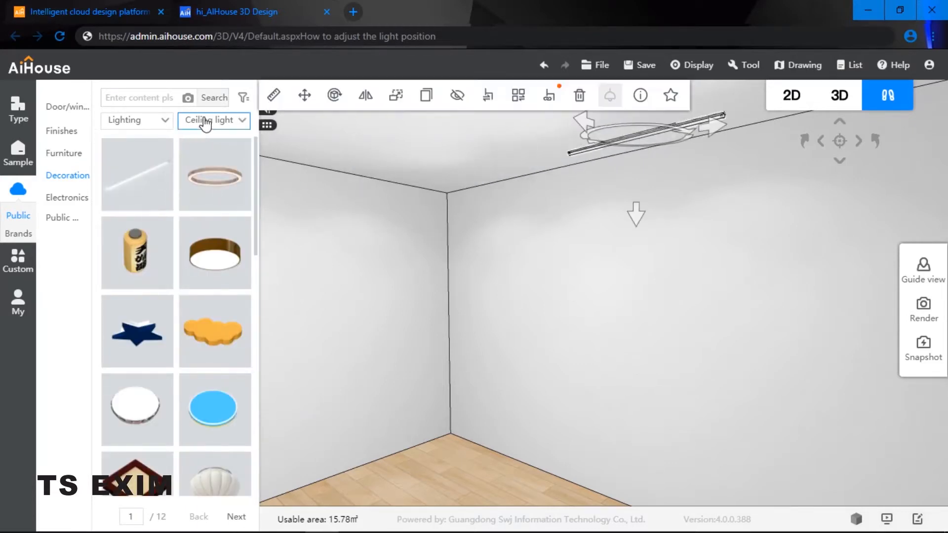
Step: Switch the lighting list to Fill light and place the round ring down light on the ceiling
click(213, 119)
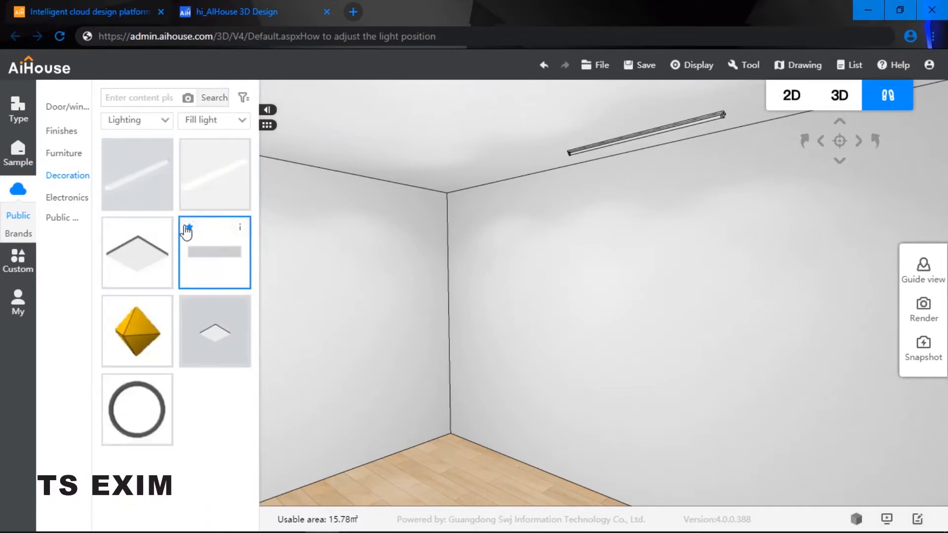
click(137, 409)
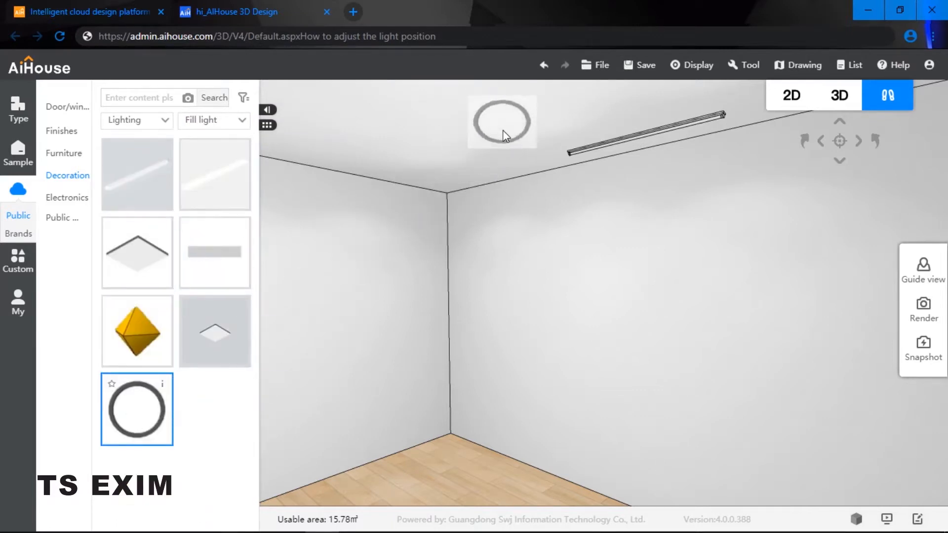
click(501, 120)
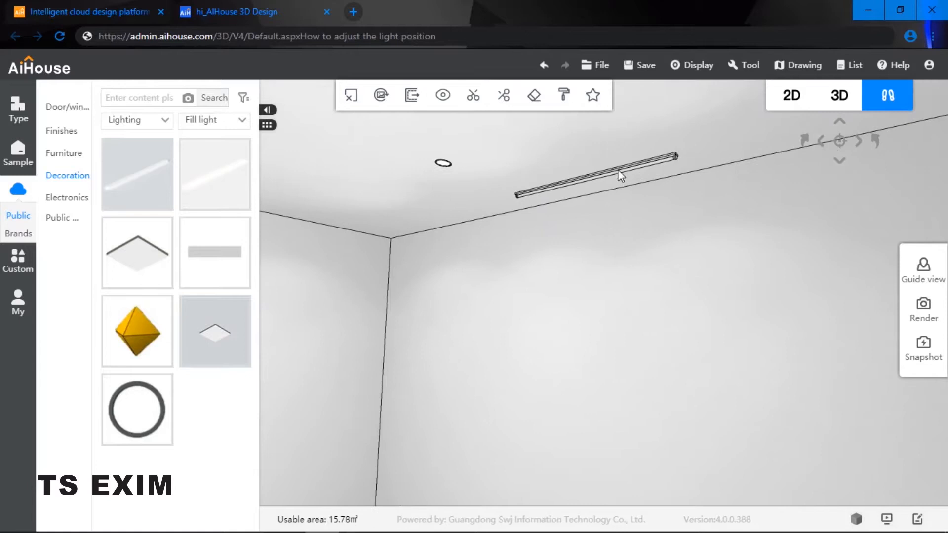
Step: Select the strip light, then the small round down light, to move them along the ceiling
click(604, 175)
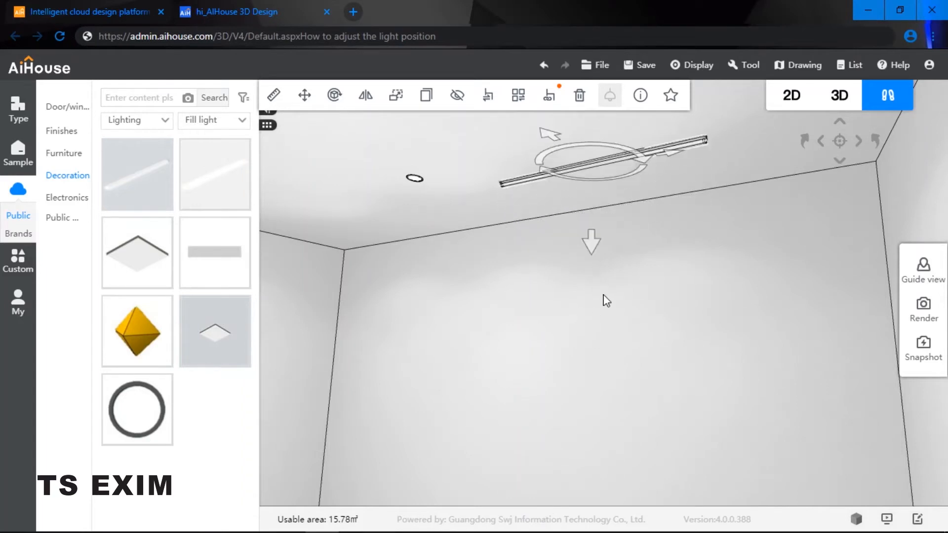
mouse_move(594, 248)
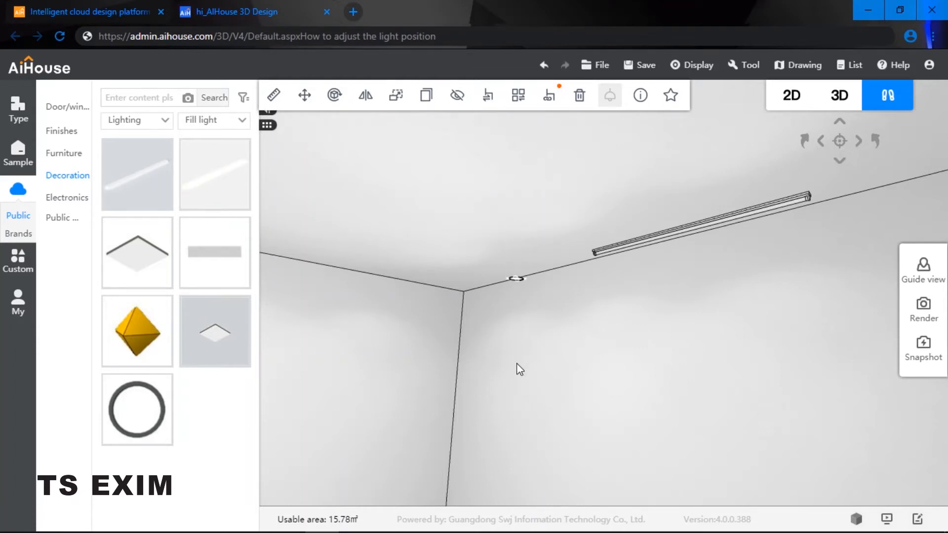
click(517, 277)
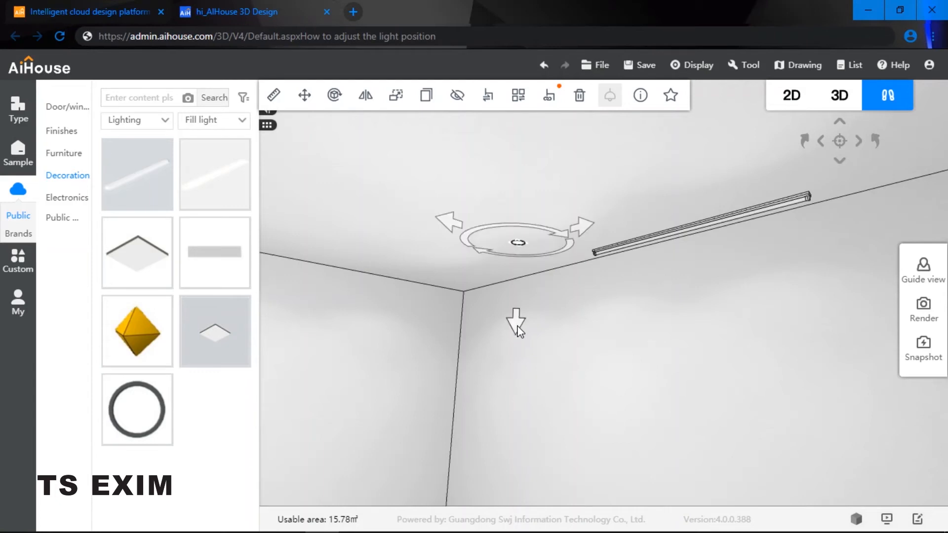
mouse_move(543, 304)
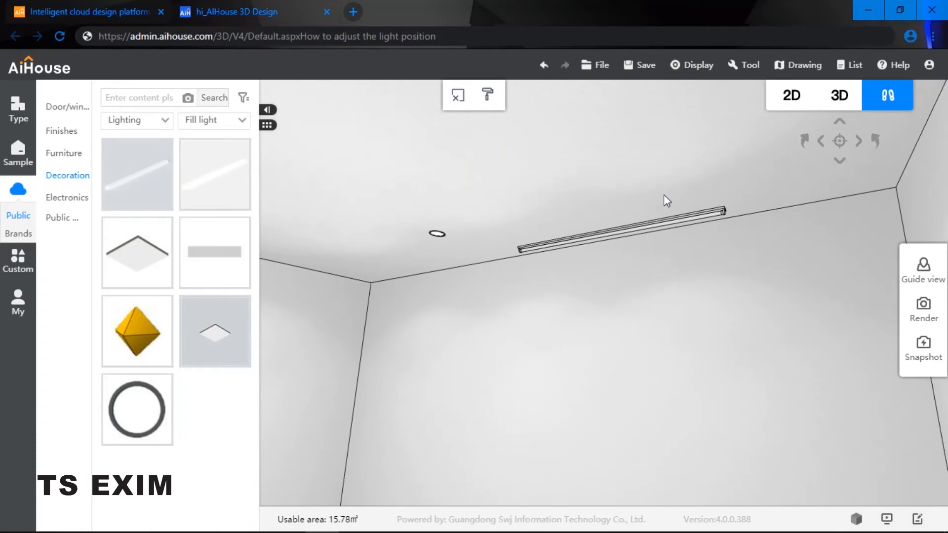
click(619, 230)
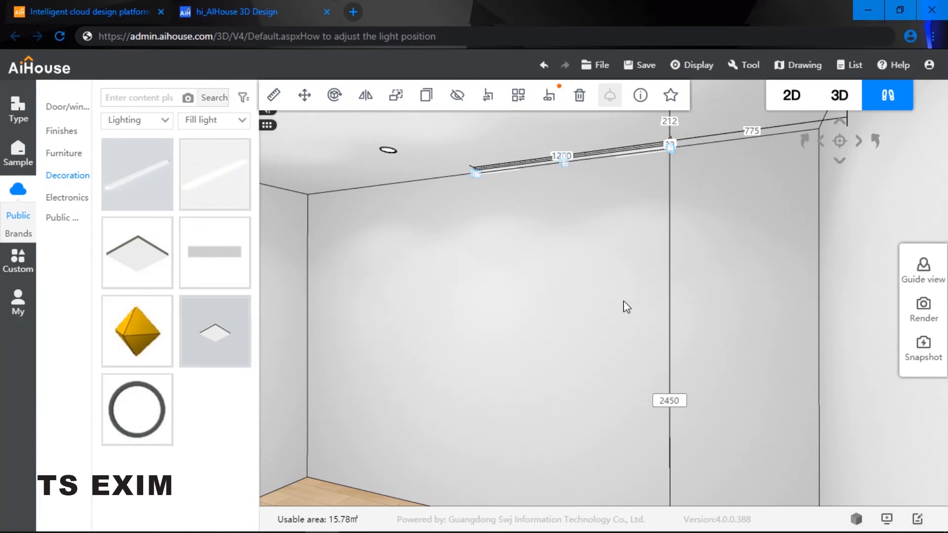
drag(568, 156, 568, 178)
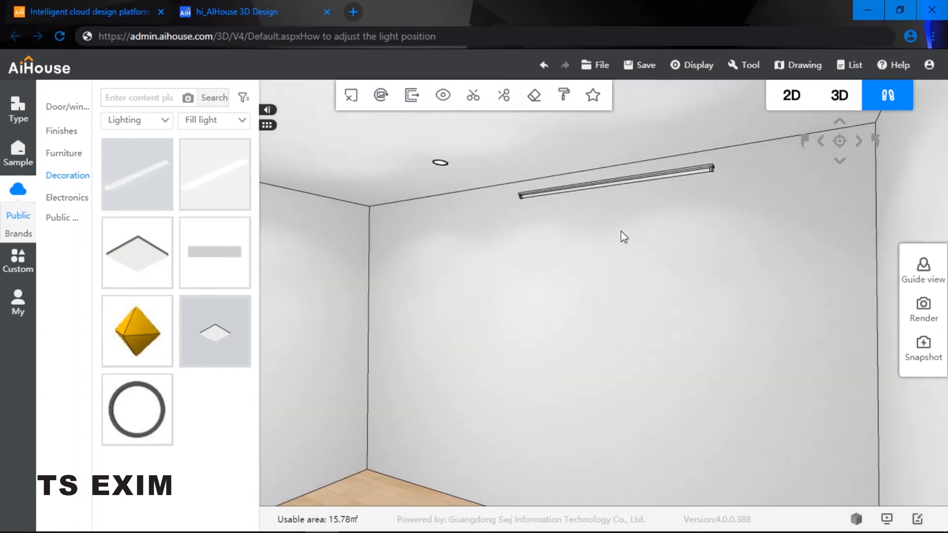
drag(623, 236, 595, 229)
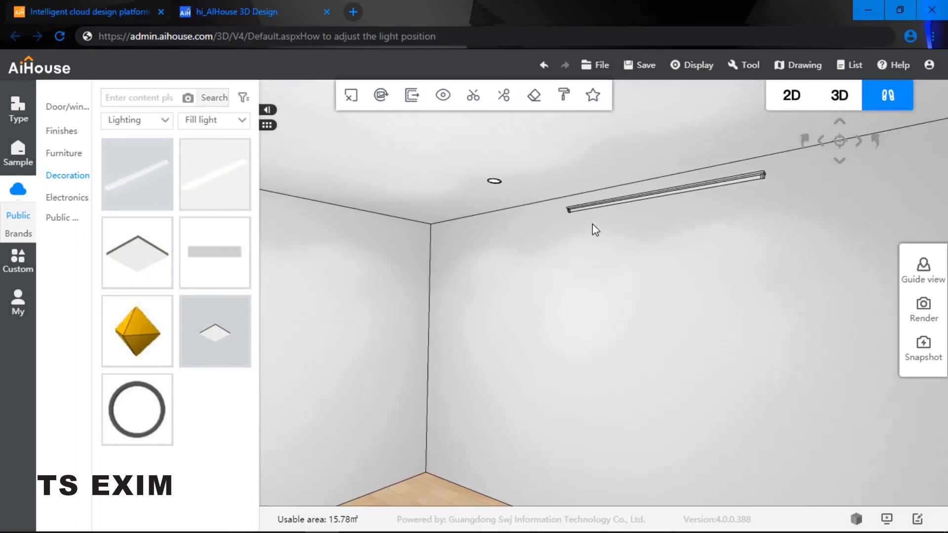